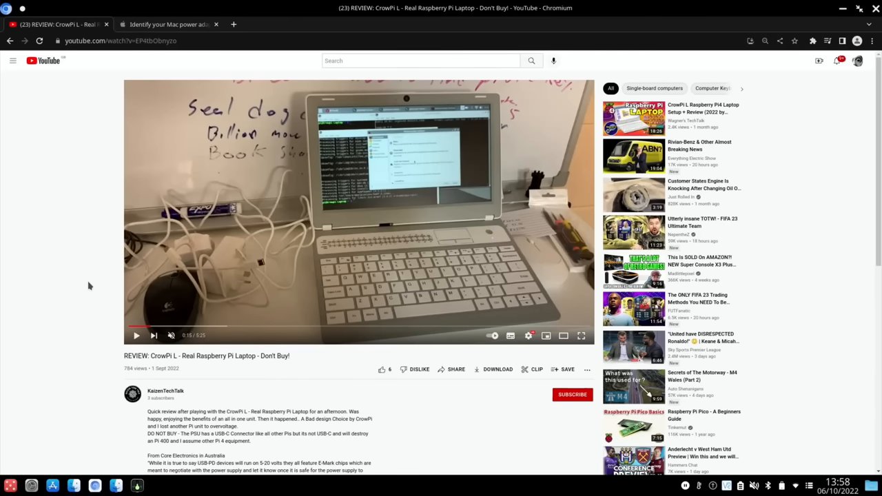
scroll(down, 3)
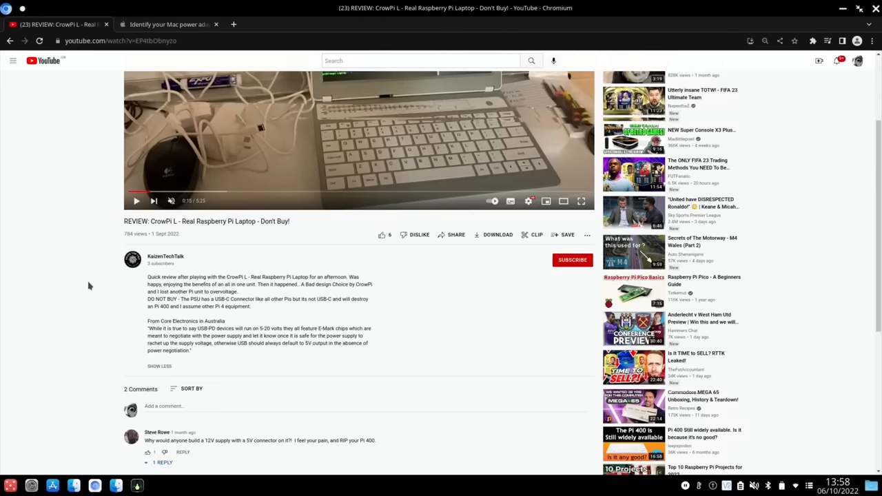
scroll(down, 3)
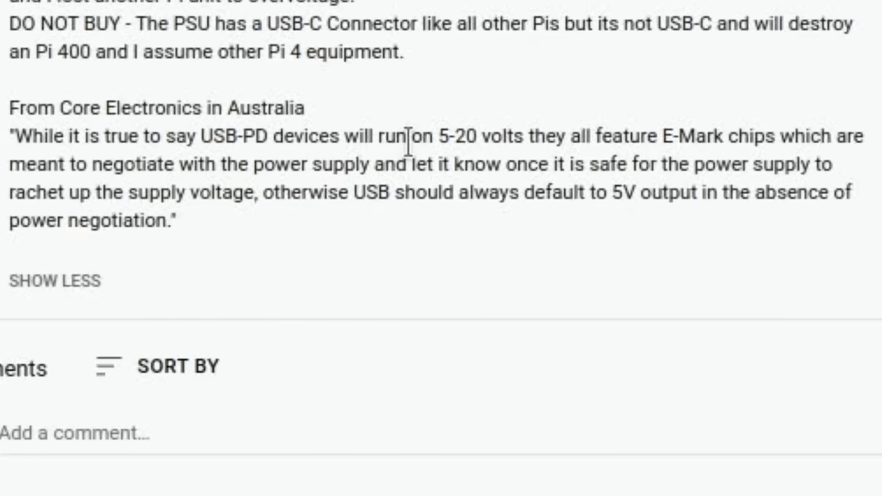
mouse_move(537, 131)
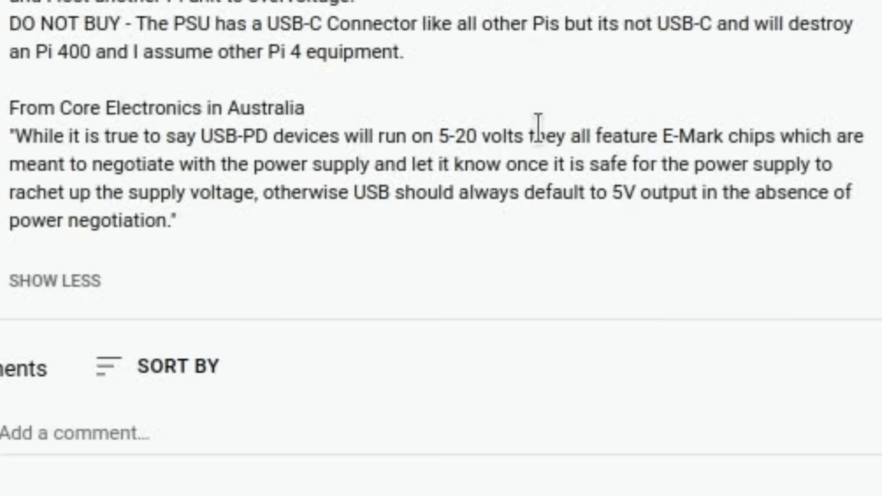
mouse_move(610, 117)
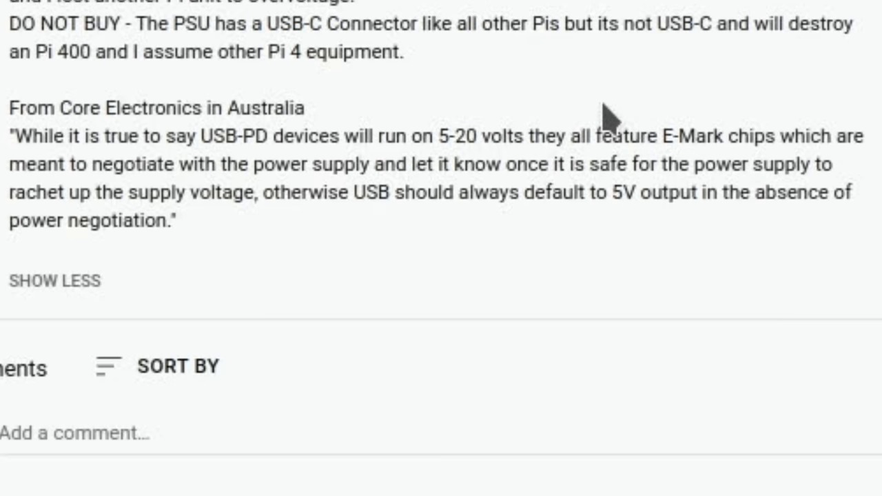
mouse_move(283, 183)
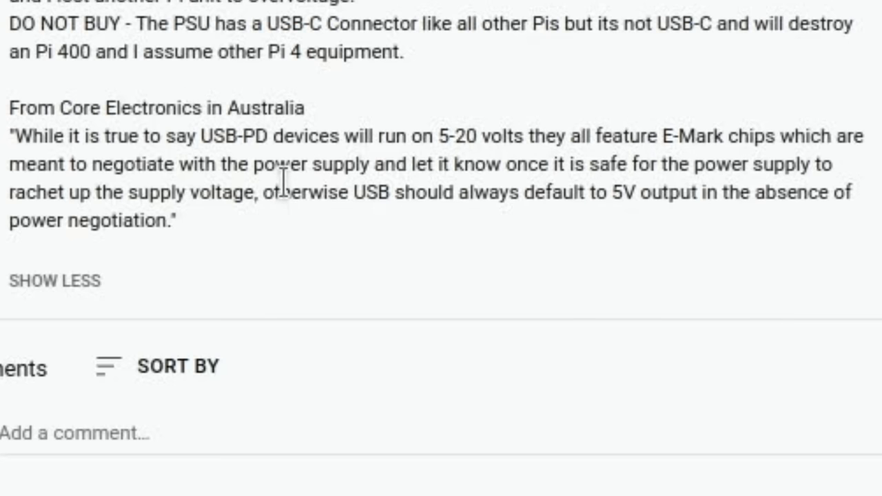
mouse_move(586, 193)
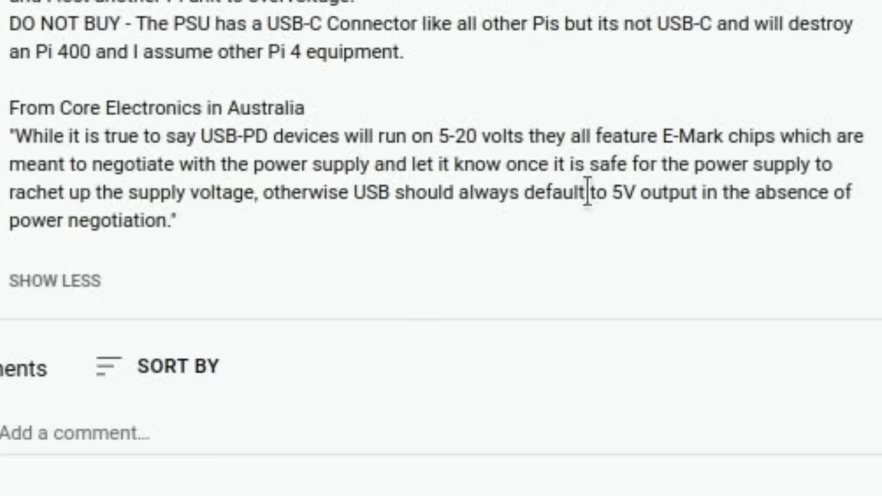
mouse_move(251, 245)
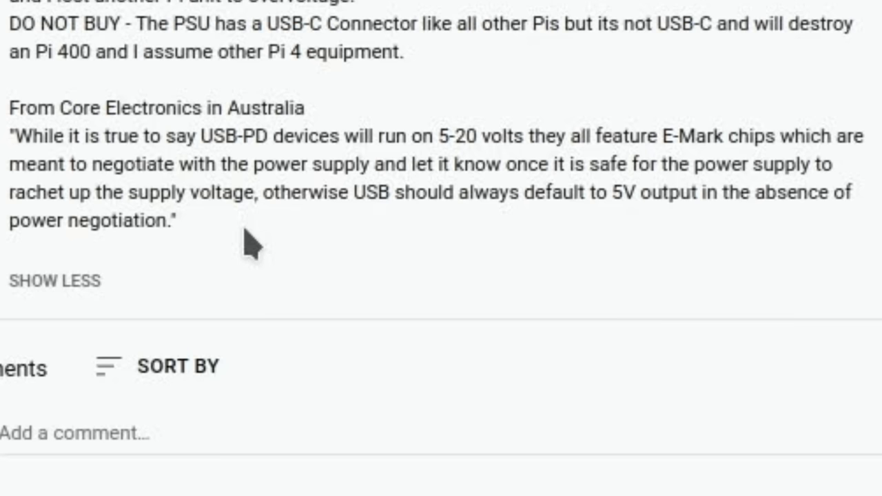
mouse_move(601, 227)
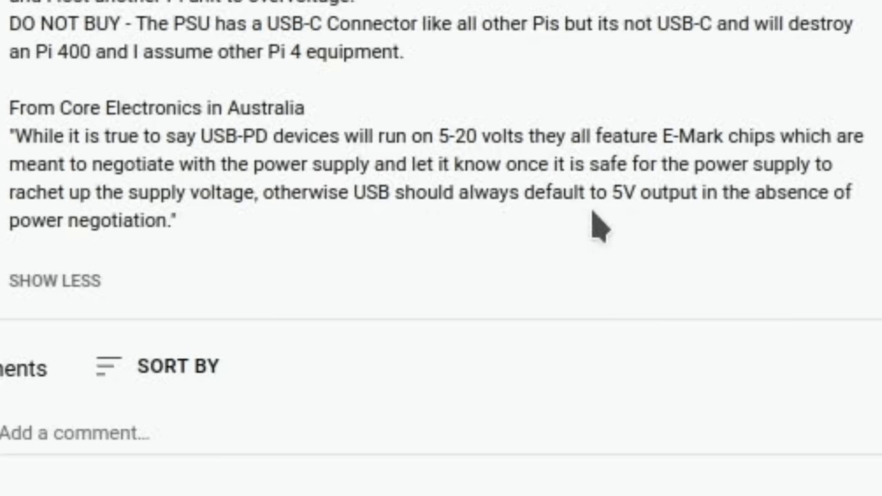